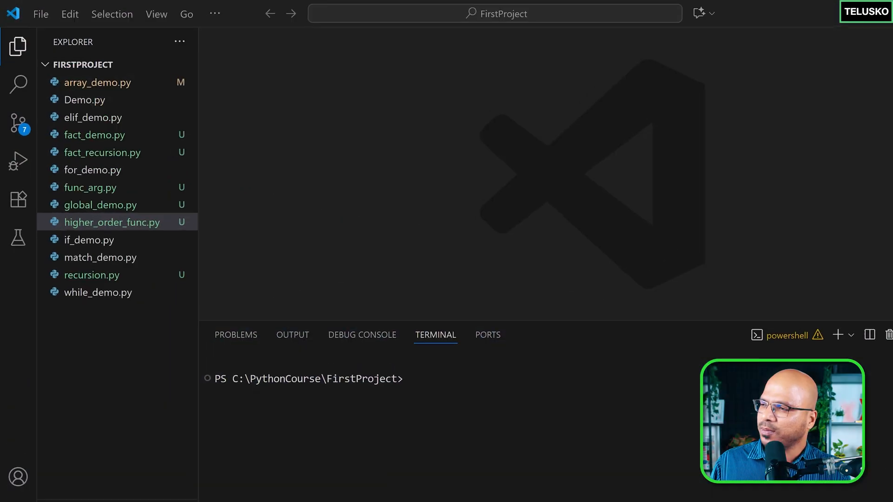
Create lambda_demo.py and write result = func(5)
{"action": "left_click", "coordinate": [154, 81]}
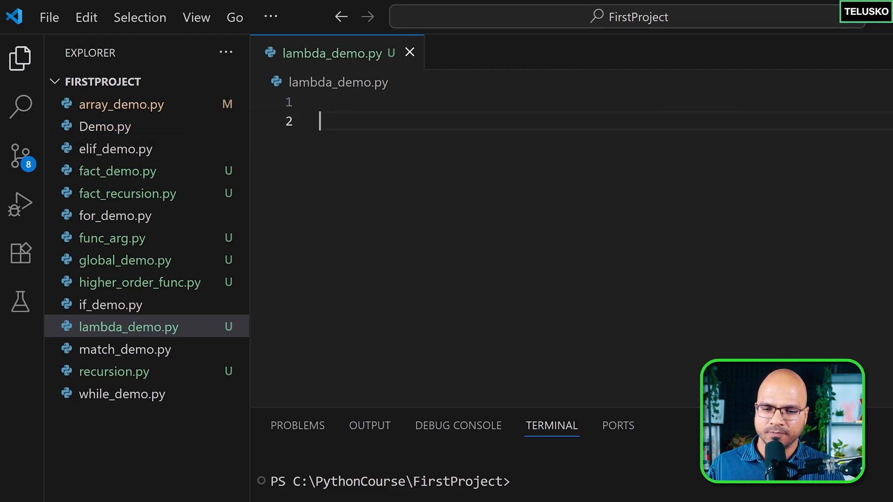
{"action": "mouse_move", "coordinate": [598, 186]}
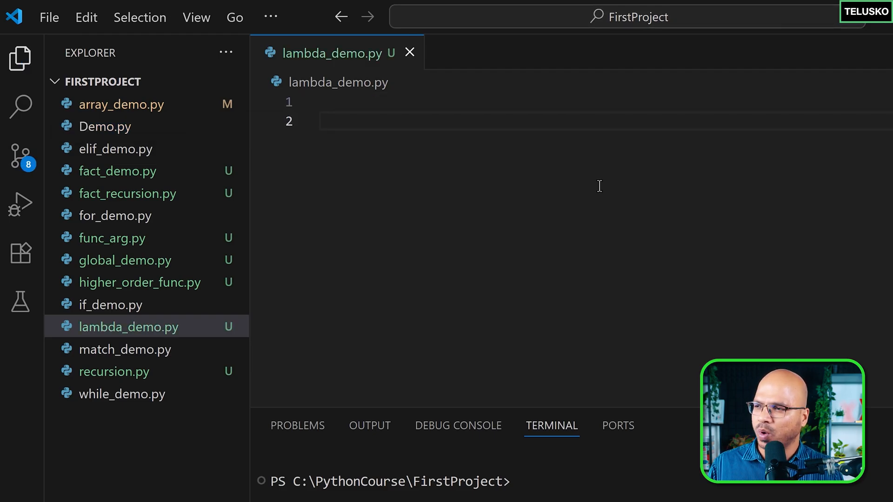
{"action": "type", "text": "result ="}
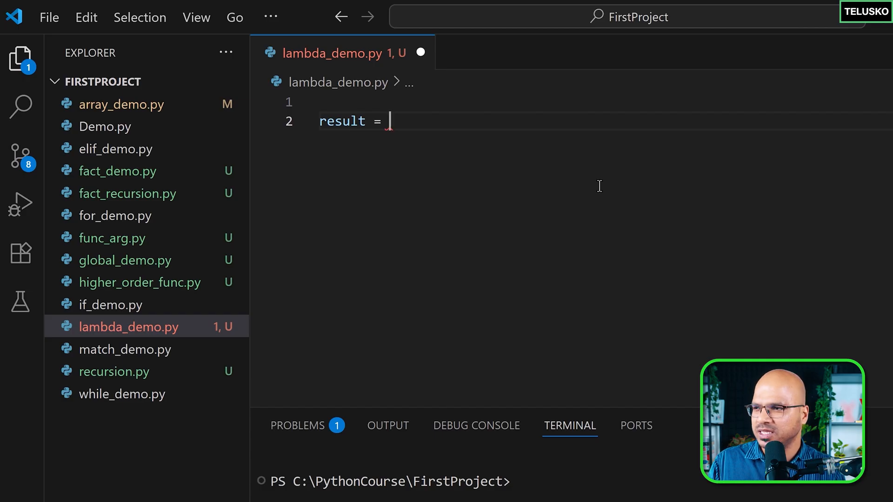
{"action": "type", "text": "func"}
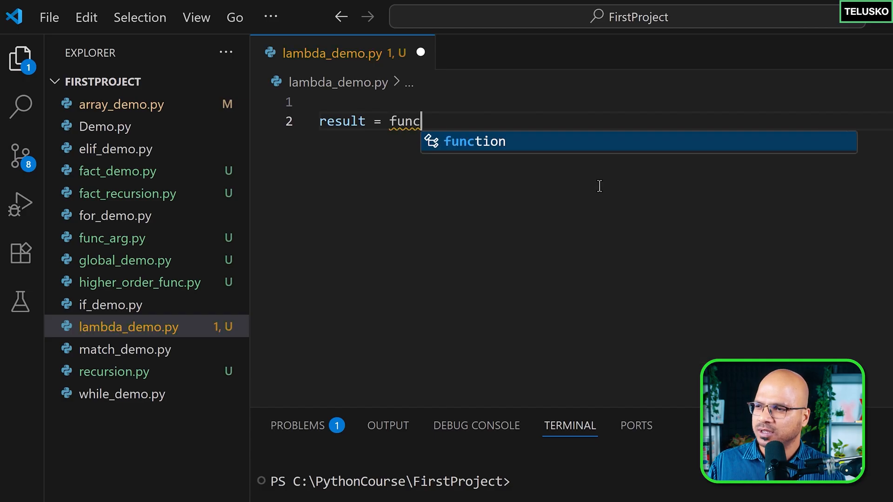
{"action": "type", "text": "()"}
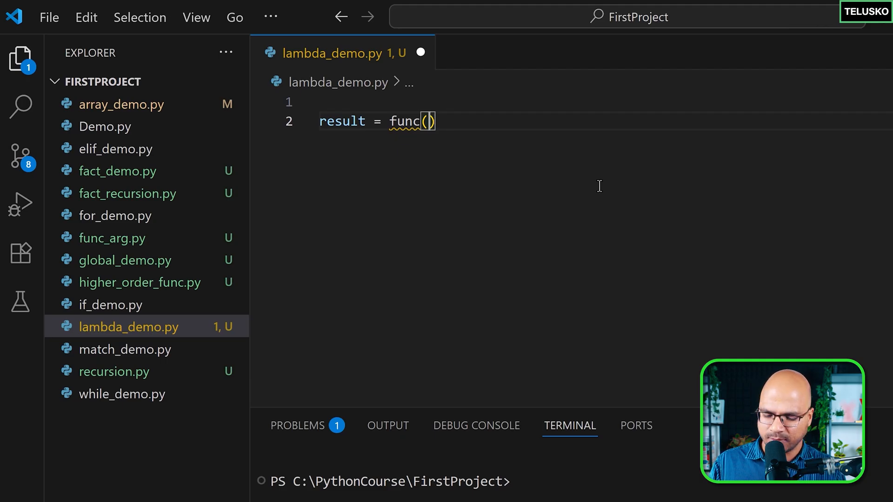
{"action": "type", "text": "5"}
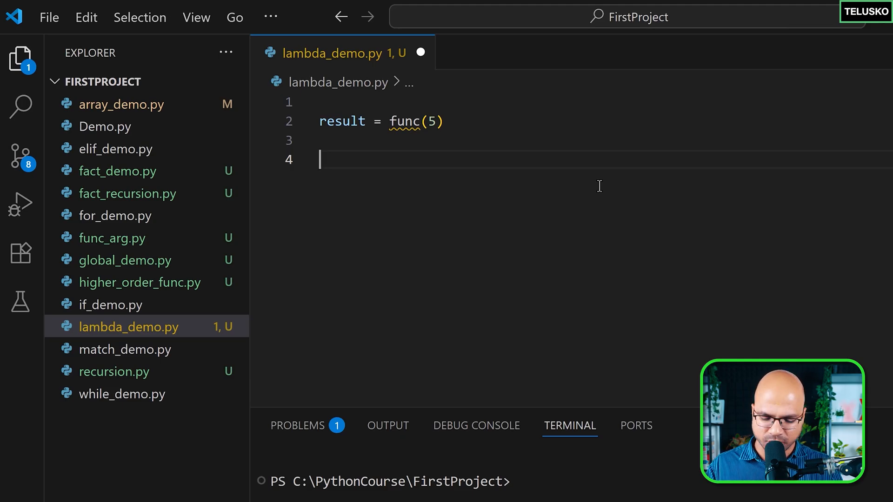
Add print(result) below the call and save the file
{"action": "type", "text": "print("}
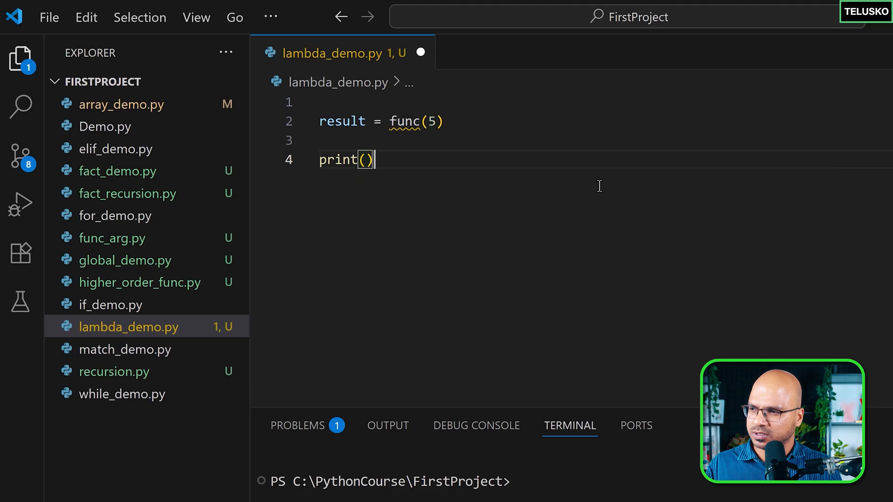
{"action": "type", "text": "result"}
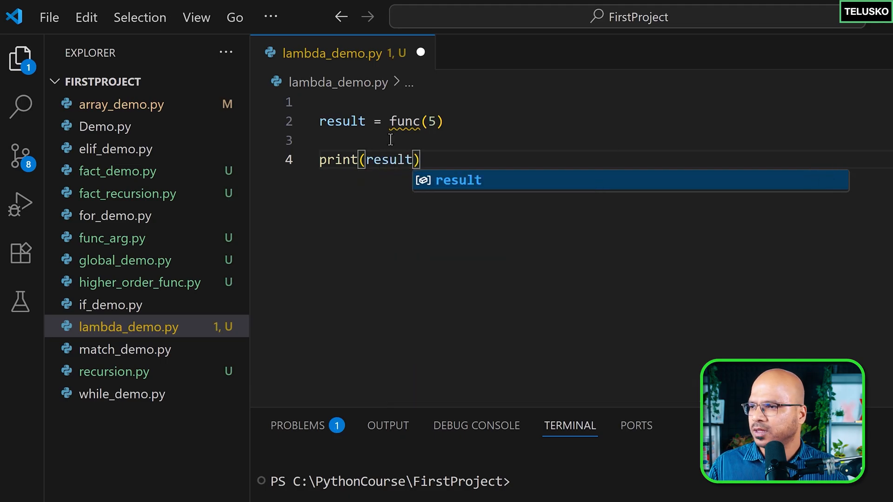
{"action": "key", "text": "Enter"}
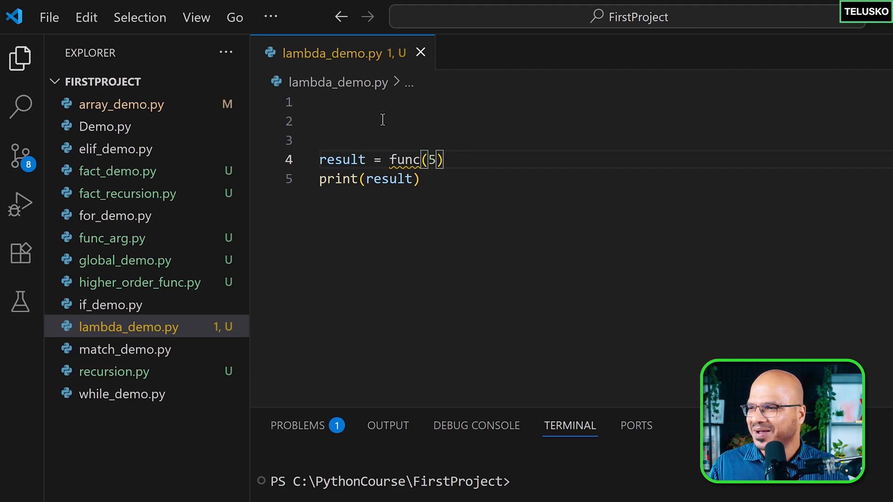
Define fun(num) above the call, returning num * num
{"action": "type", "text": "def"}
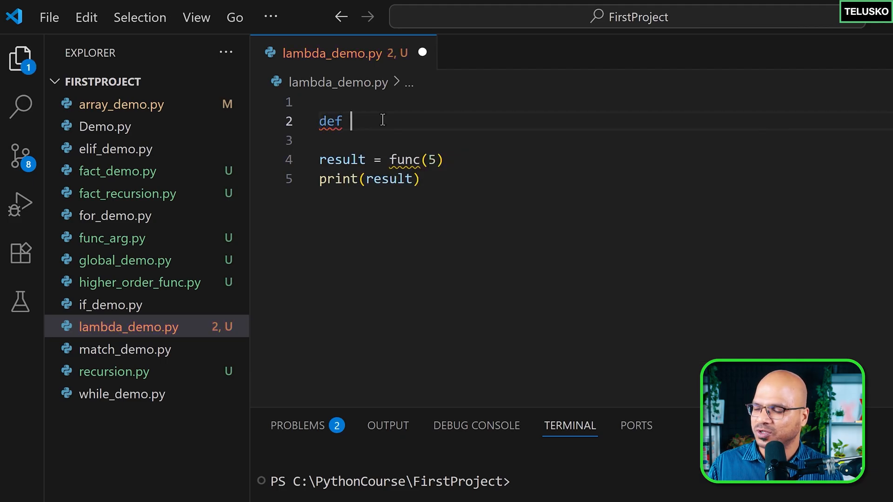
{"action": "type", "text": "func():"}
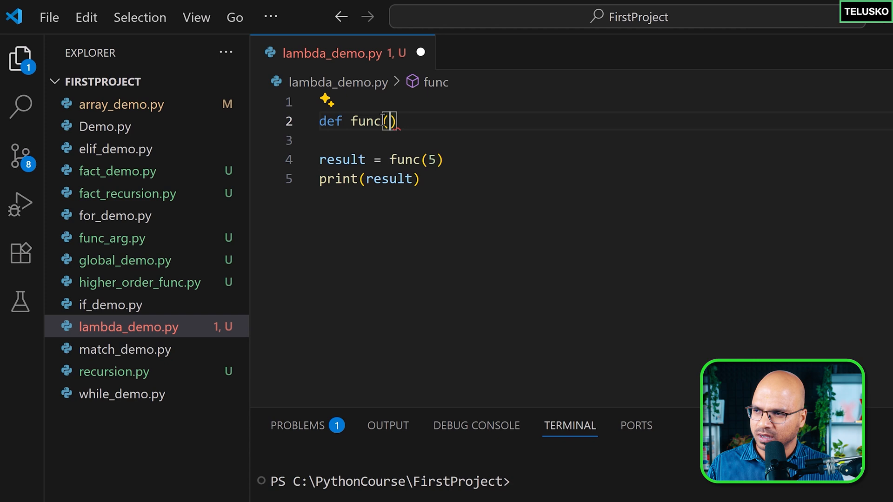
{"action": "type", "text": "num"}
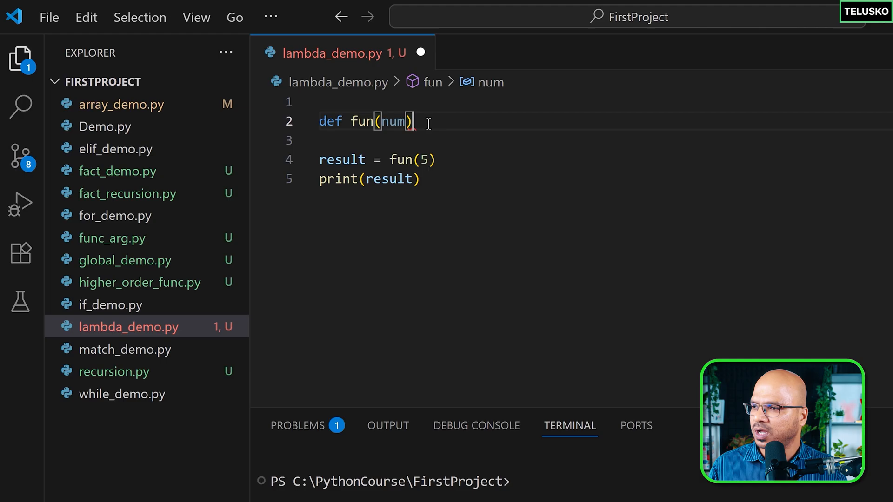
{"action": "type", "text": ":"}
{"action": "key", "text": "Enter"}
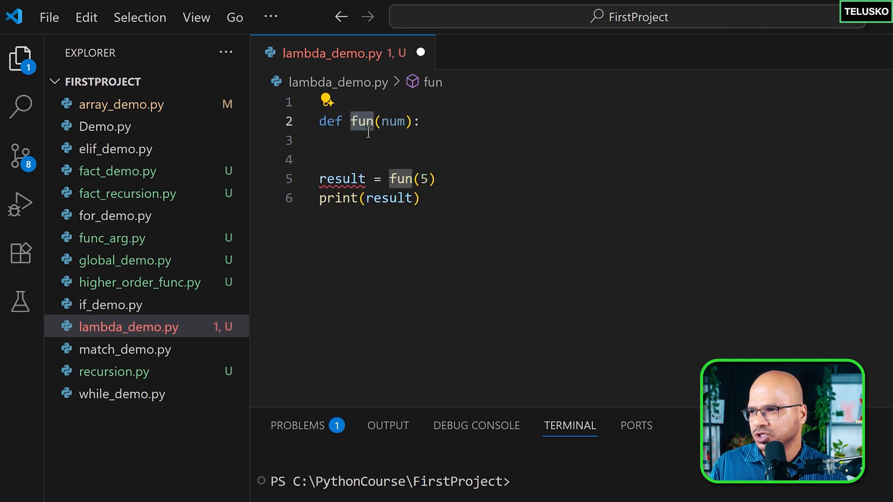
{"action": "type", "text": "return"}
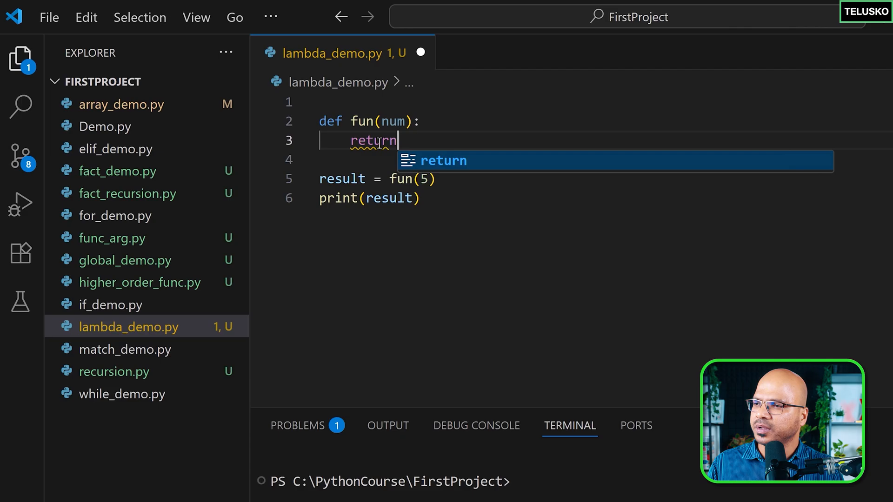
{"action": "type", "text": "num * num"}
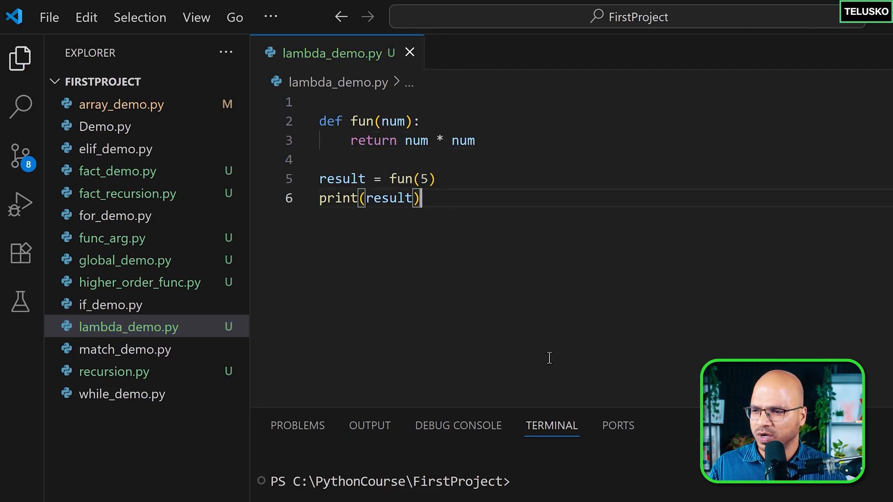
Run python lambda_demo.py in the terminal so it prints 25
{"action": "type", "text": "python lambda"}
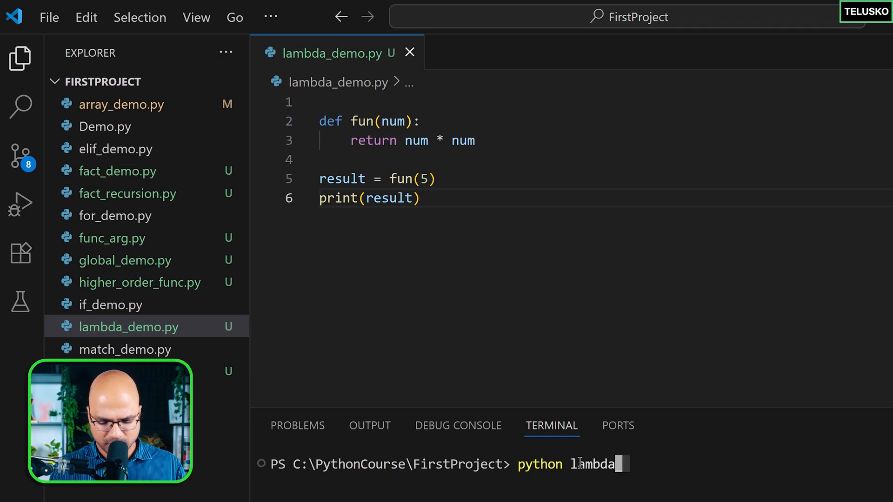
{"action": "key", "text": "Return"}
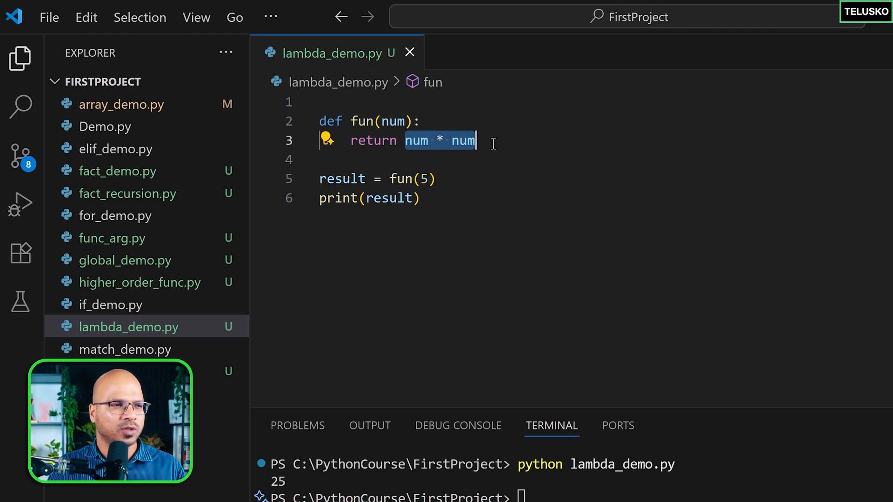
Restore the two-line fun definition and toggle its comment with Ctrl+/
{"action": "left_click", "coordinate": [361, 121]}
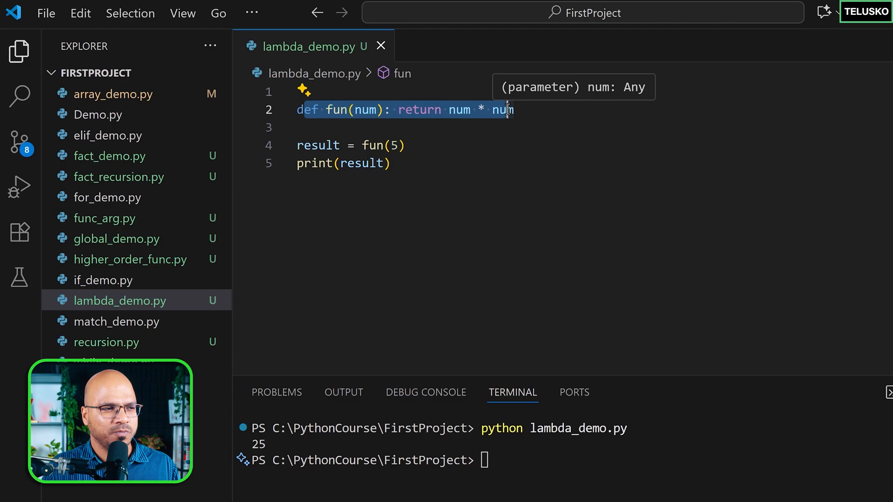
{"action": "key", "text": "Enter"}
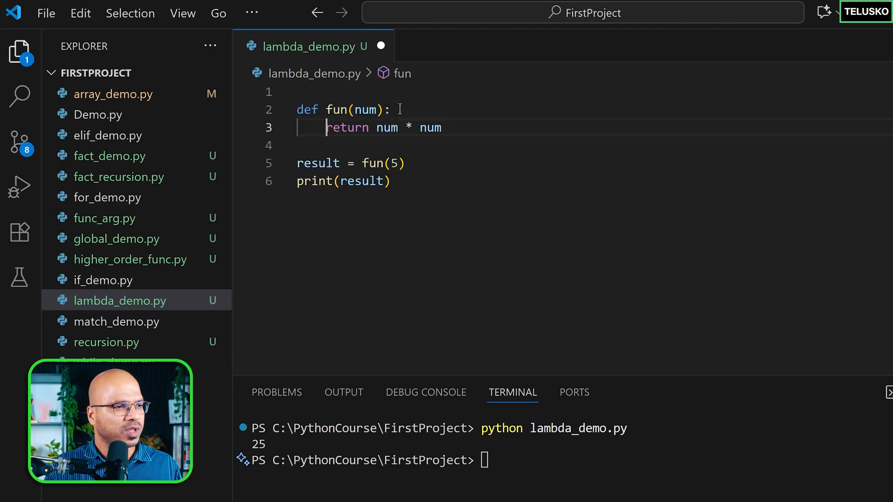
{"action": "key", "text": "ctrl+/"}
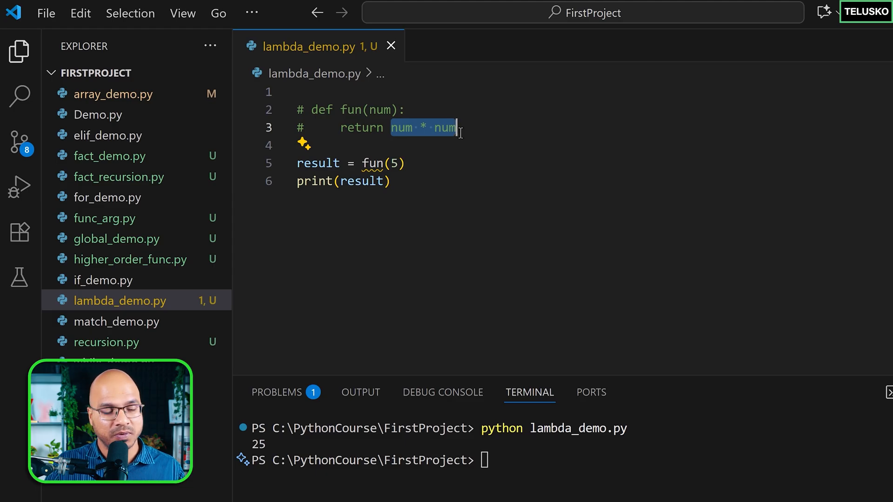
Start a new 'fun =' assignment below the function definition
{"action": "left_click", "coordinate": [376, 110]}
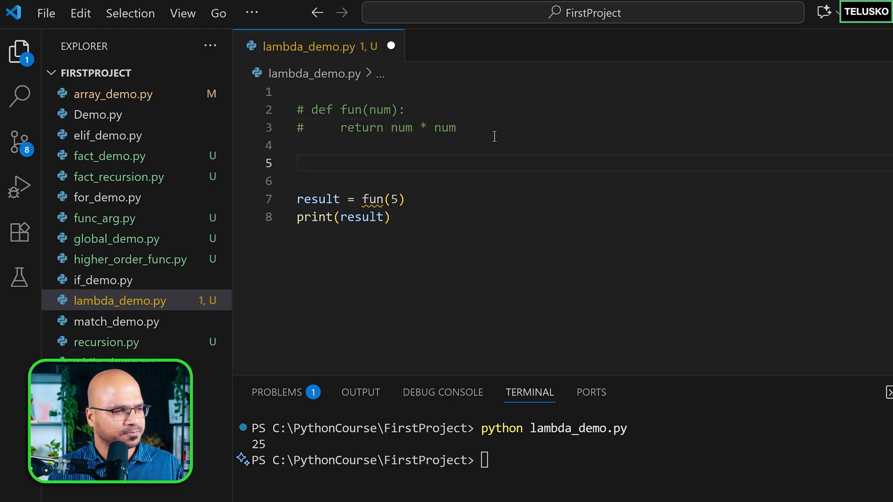
{"action": "type", "text": "f"}
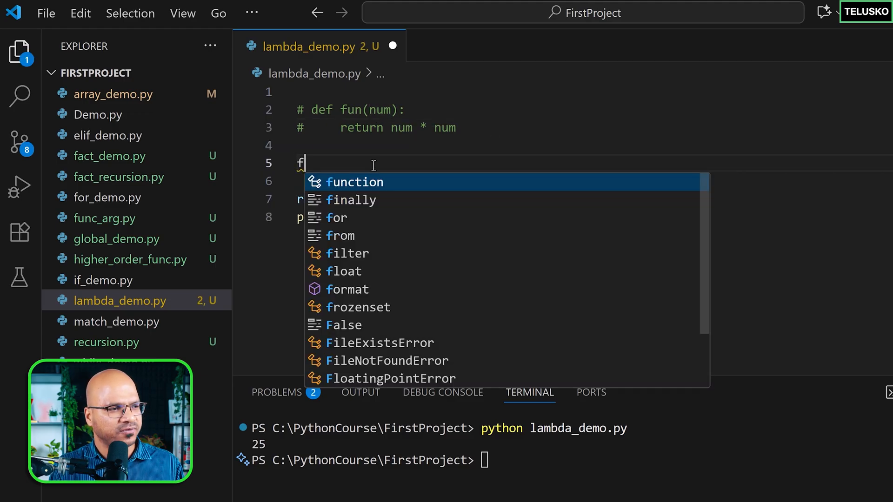
{"action": "type", "text": "un ="}
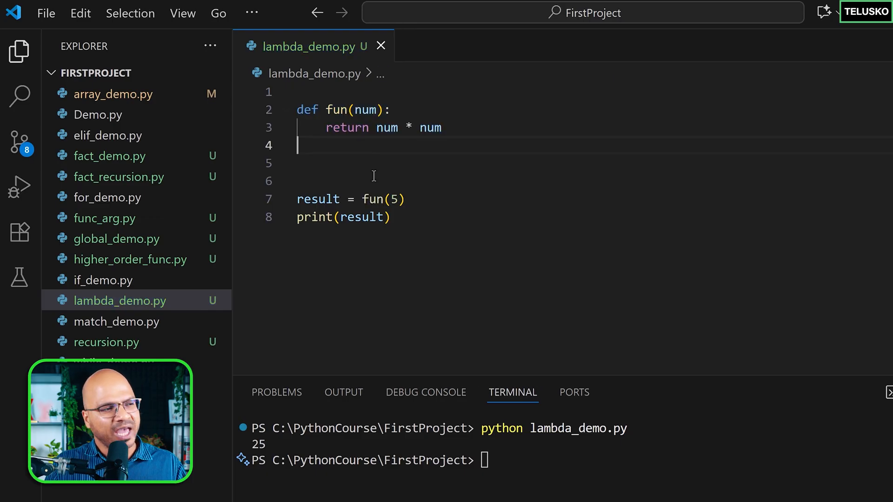
{"action": "left_click", "coordinate": [130, 259]}
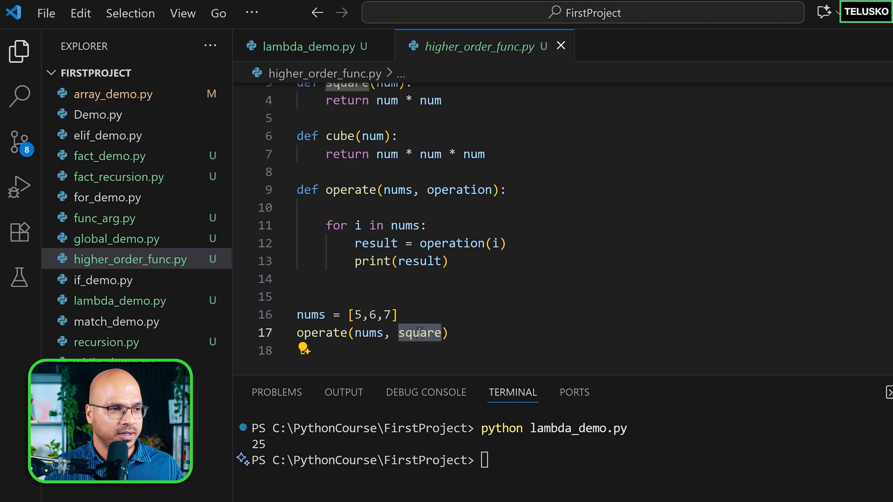
{"action": "left_click", "coordinate": [351, 190]}
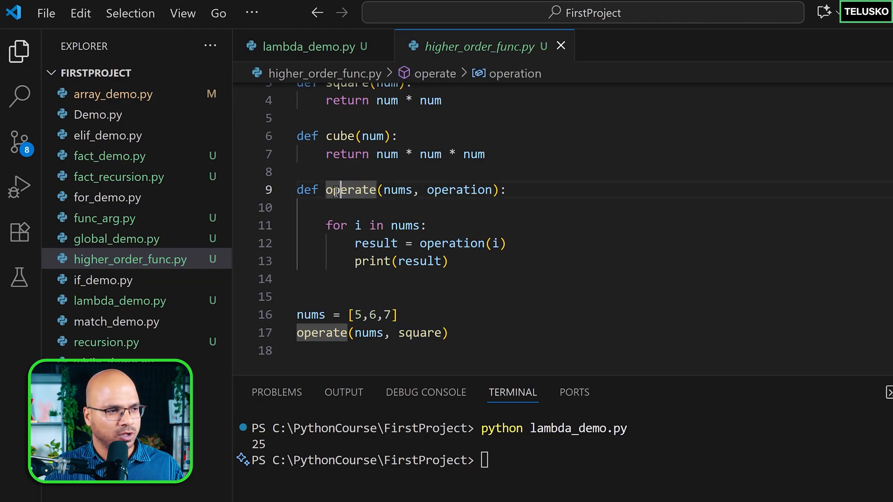
{"action": "double_click", "coordinate": [459, 189]}
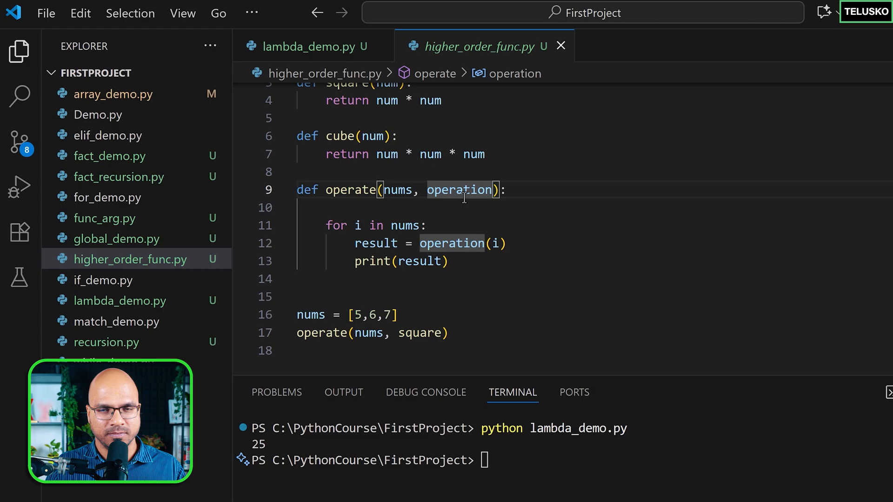
{"action": "left_click", "coordinate": [306, 47]}
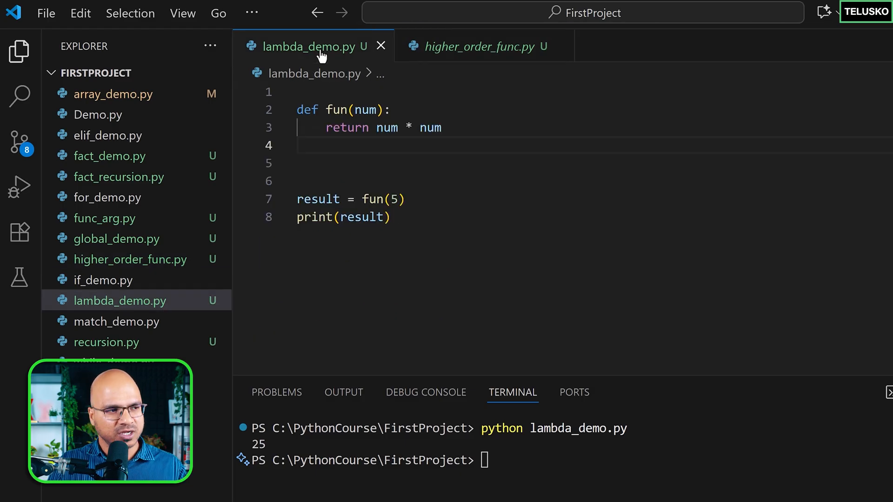
Assign square = fun and call square(5) so it still prints 25
{"action": "type", "text": "s"}
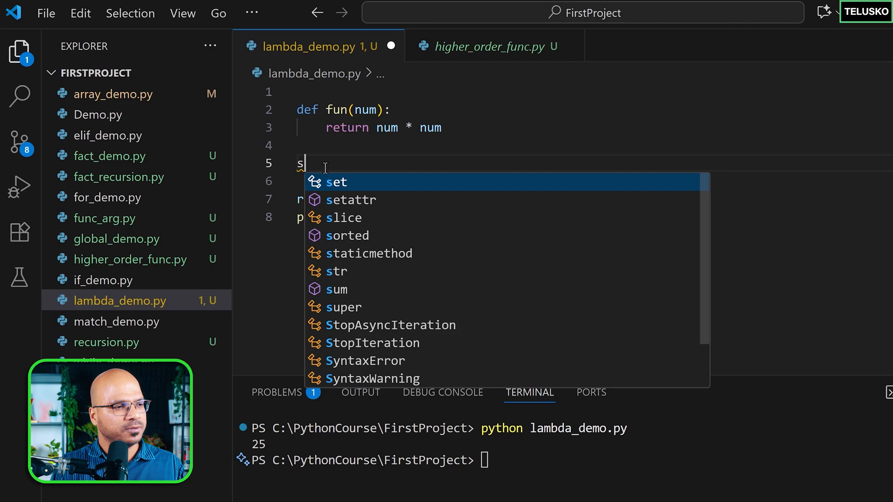
{"action": "type", "text": "quare"}
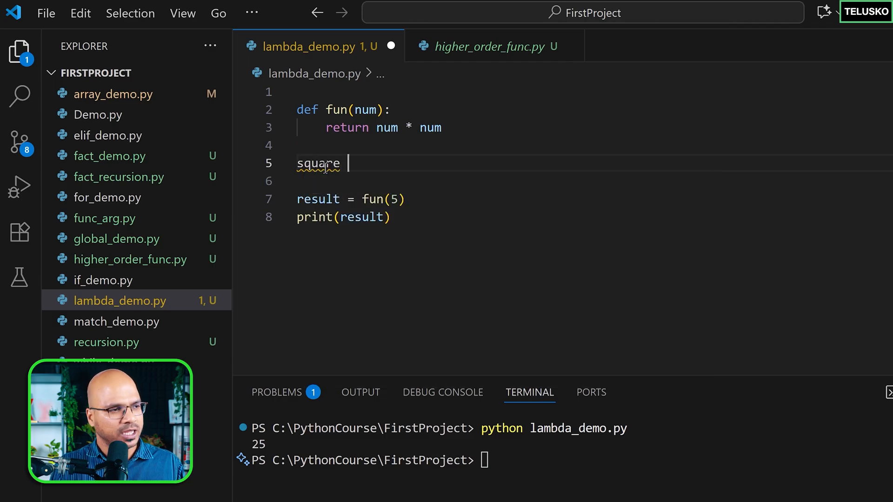
{"action": "type", "text": "= fun"}
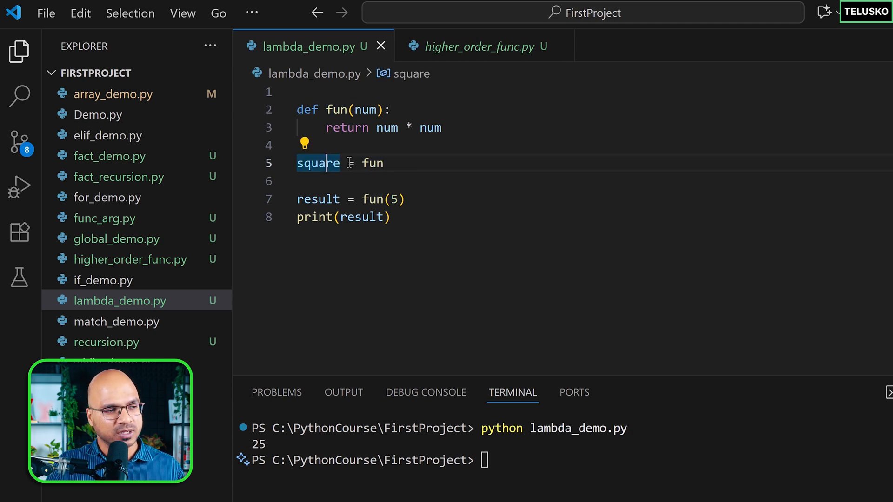
{"action": "type", "text": "square"}
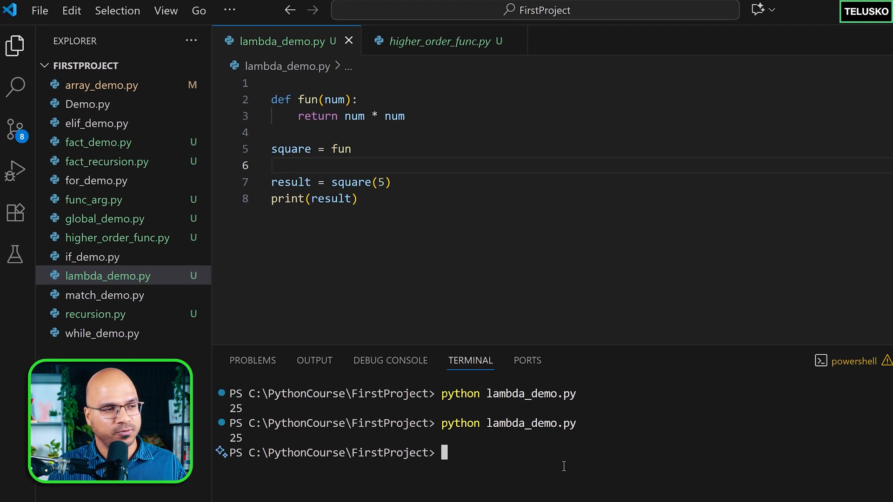
Revert square back to fun and comment out the original def fun block
{"action": "double_click", "coordinate": [291, 148]}
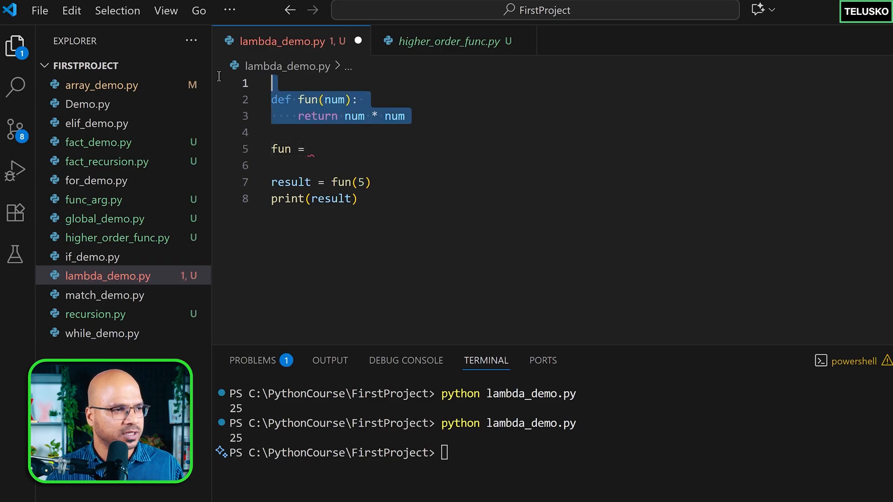
{"action": "key", "text": "ctrl+/"}
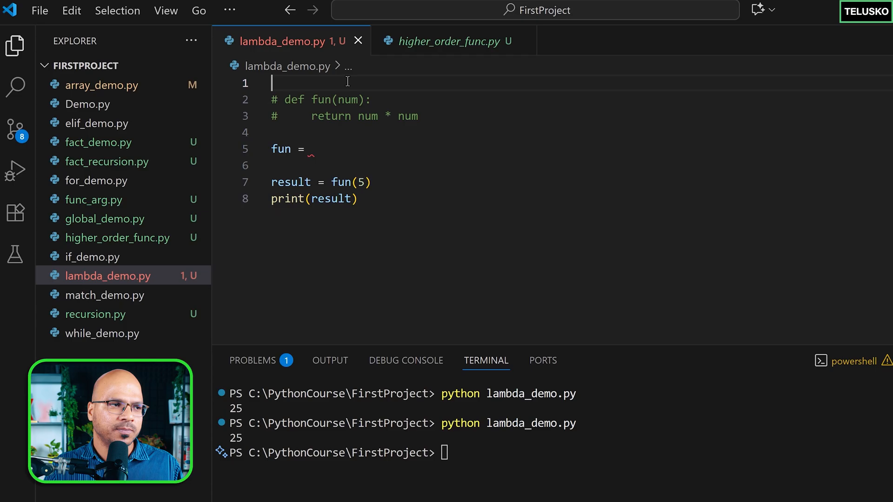
Write fun = num : num * num on line 5, starting the lambda keyword
{"action": "double_click", "coordinate": [368, 116]}
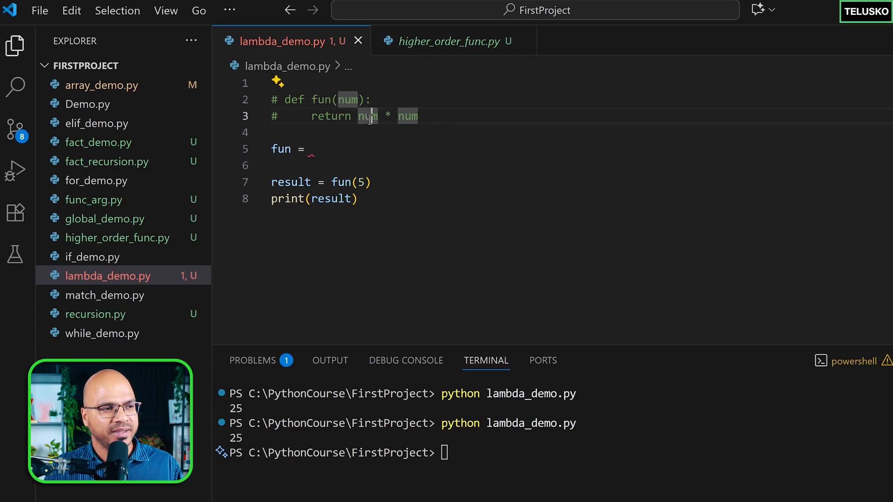
{"action": "left_click", "coordinate": [319, 149]}
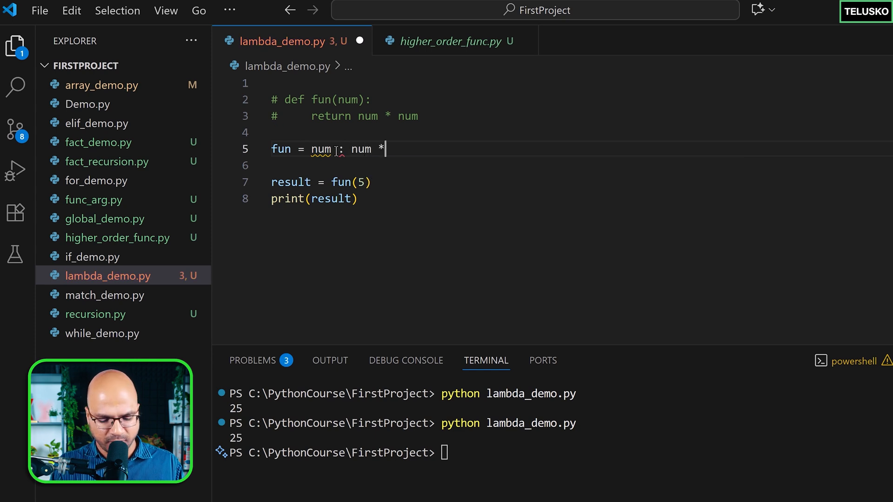
{"action": "type", "text": "num"}
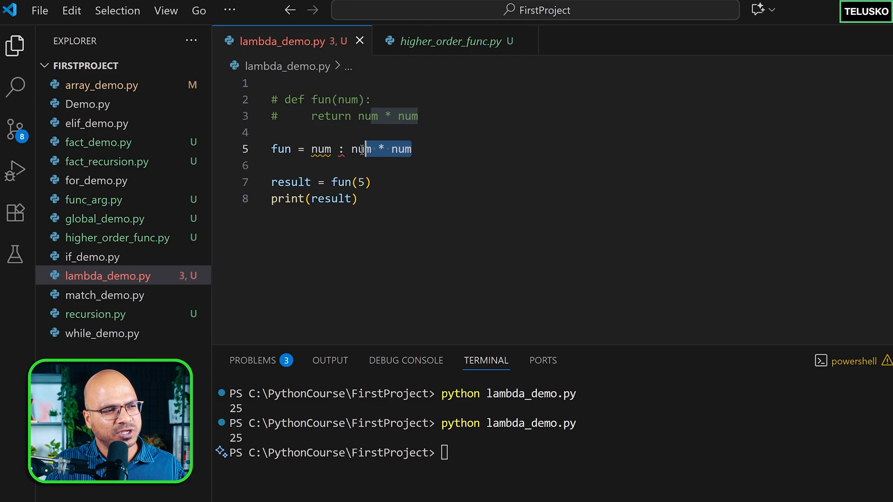
{"action": "mouse_move", "coordinate": [359, 149]}
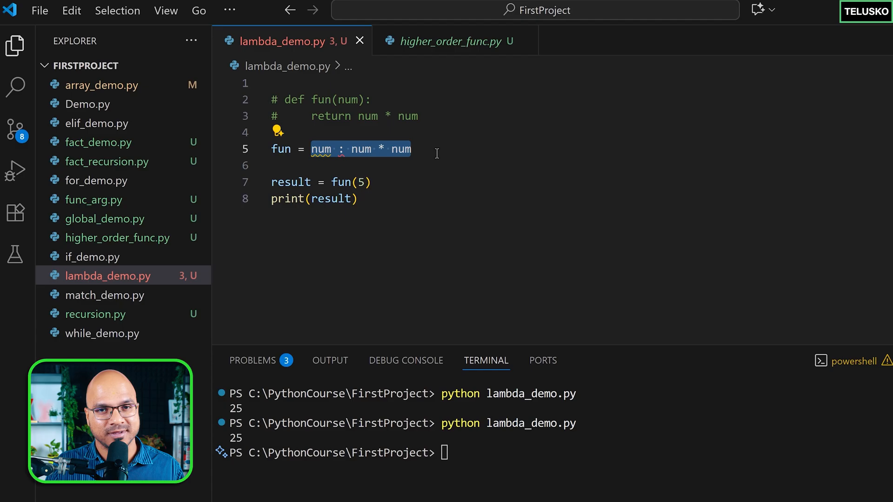
{"action": "mouse_move", "coordinate": [320, 148]}
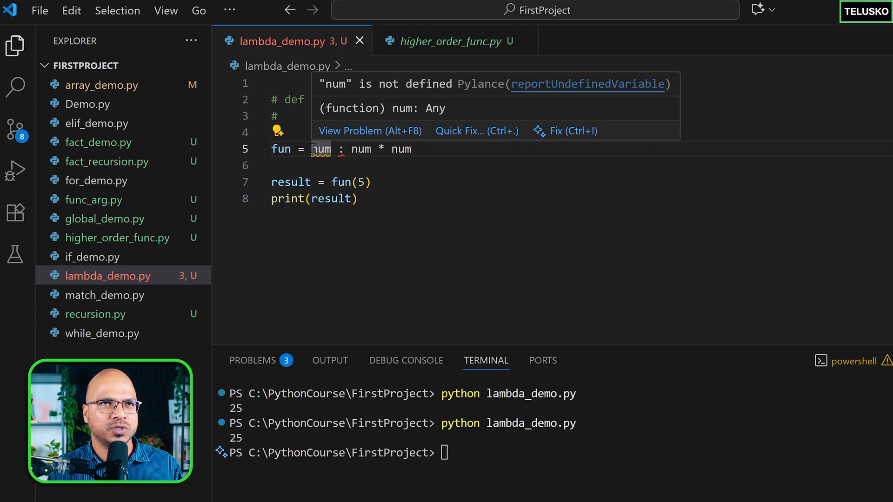
{"action": "type", "text": "lambda"}
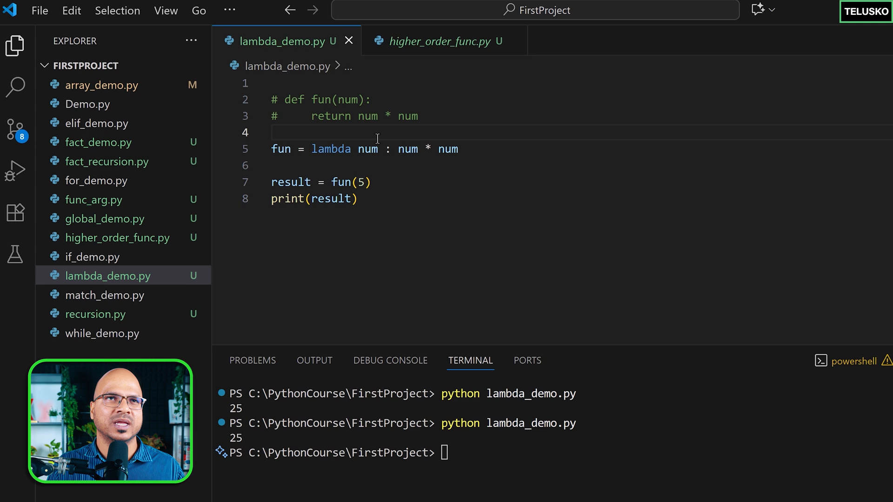
{"action": "mouse_move", "coordinate": [368, 149]}
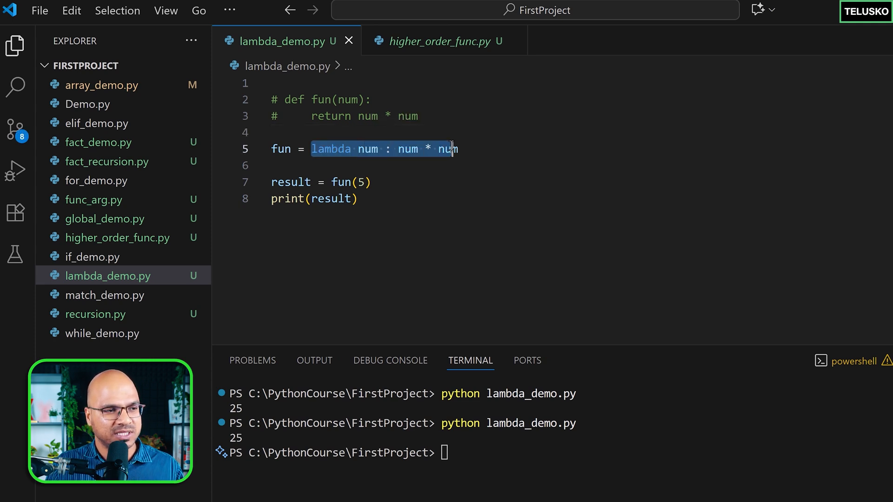
{"action": "mouse_move", "coordinate": [447, 148]}
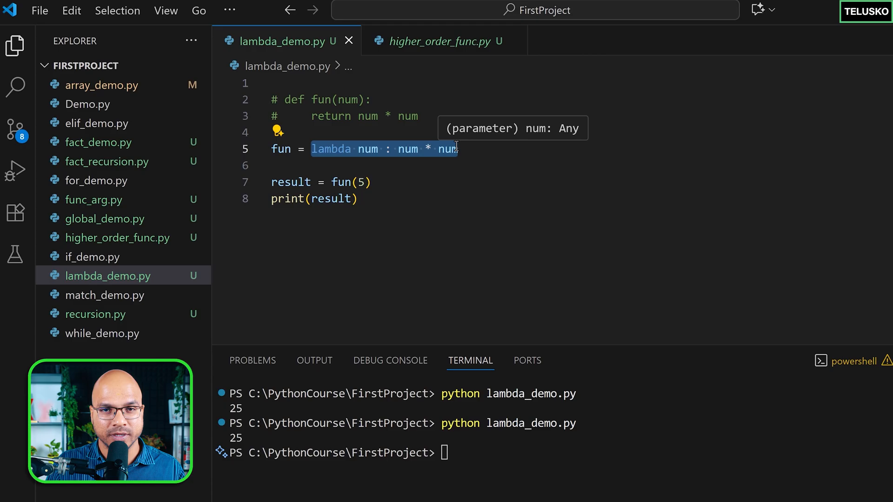
{"action": "mouse_move", "coordinate": [281, 149]}
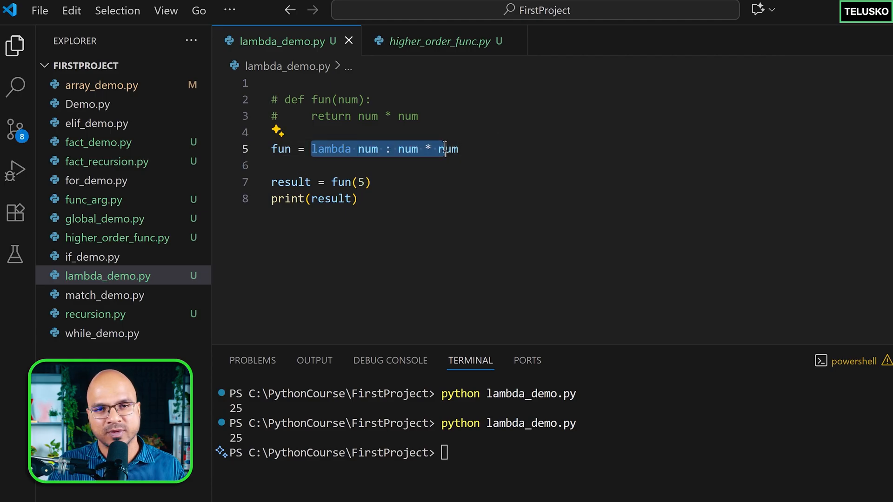
Deselect the finished line fun = lambda num : num * num
{"action": "left_click", "coordinate": [493, 149]}
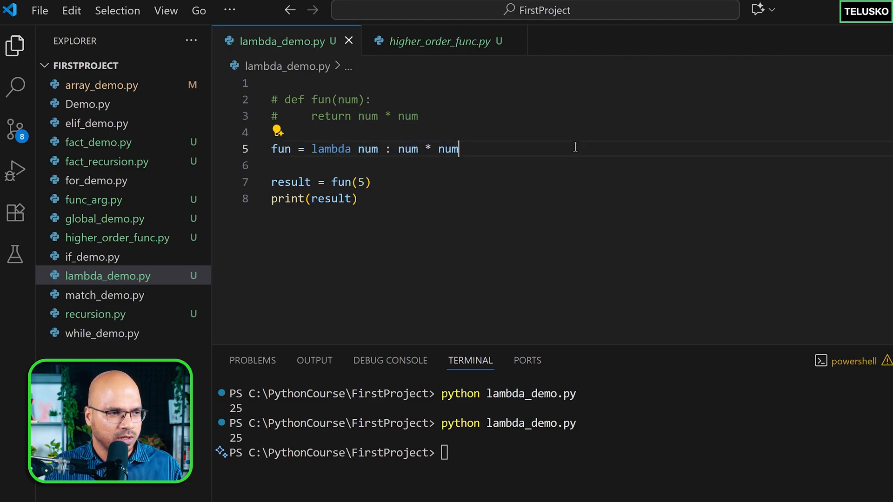
Move below print(result) to begin a new result2 line
{"action": "double_click", "coordinate": [368, 148]}
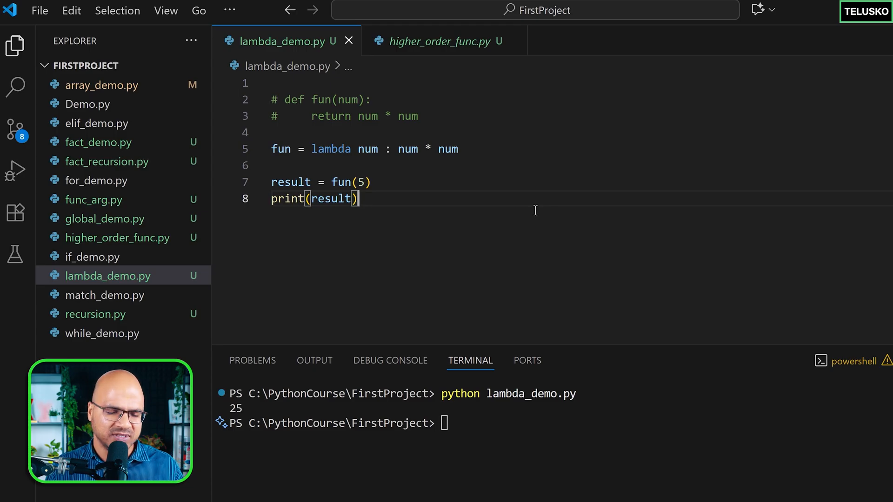
{"action": "mouse_move", "coordinate": [312, 389]}
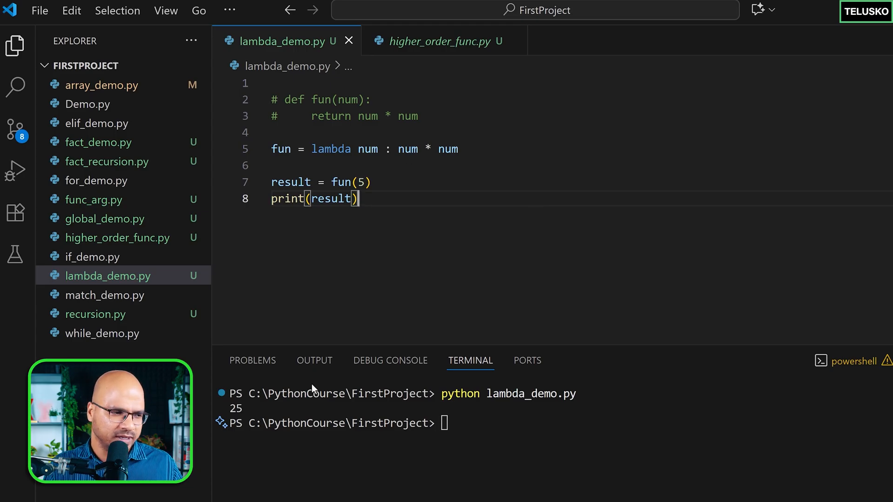
{"action": "double_click", "coordinate": [234, 408]}
{"action": "type", "text": "result2"}
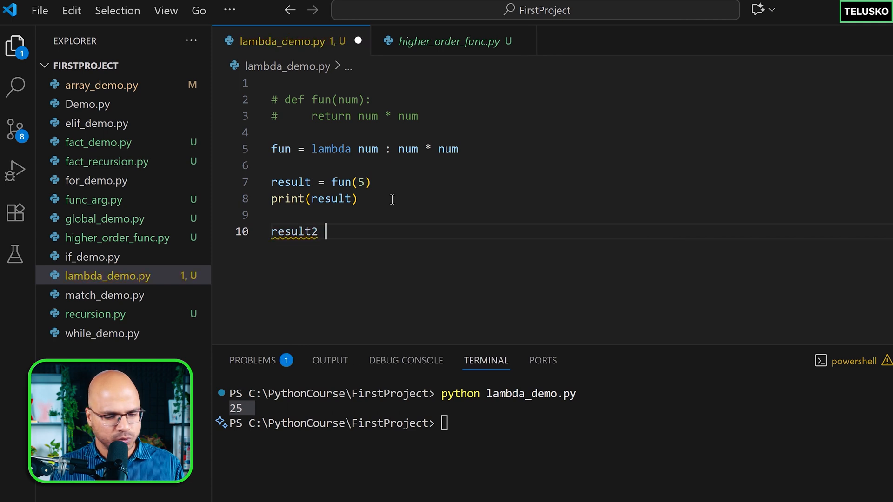
Write result2 = add(4,5) and print(result2)
{"action": "type", "text": "= add("}
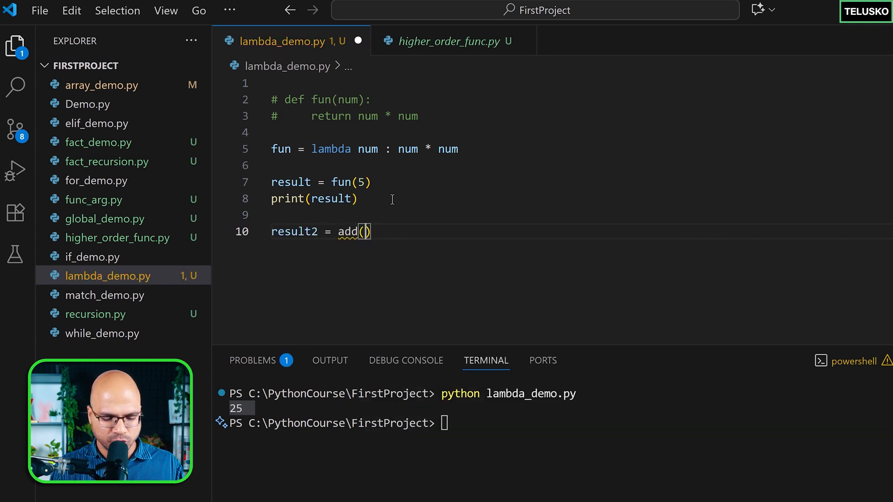
{"action": "type", "text": "4,5"}
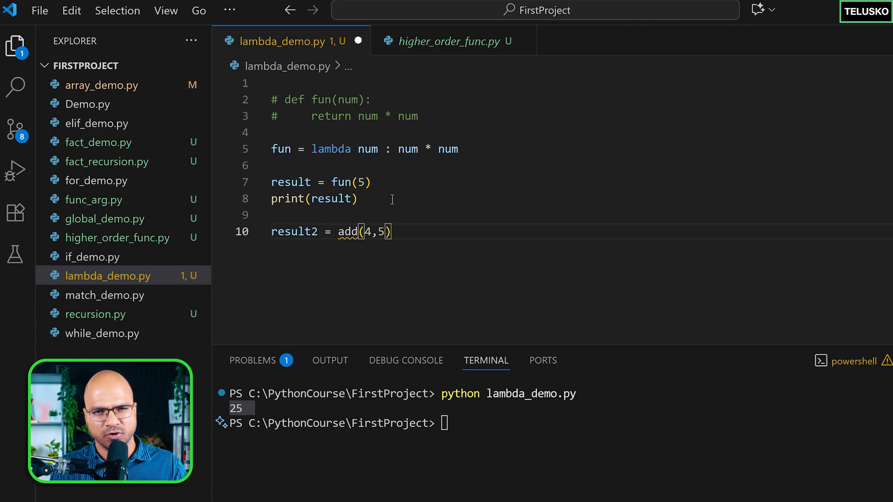
{"action": "type", "text": "print"}
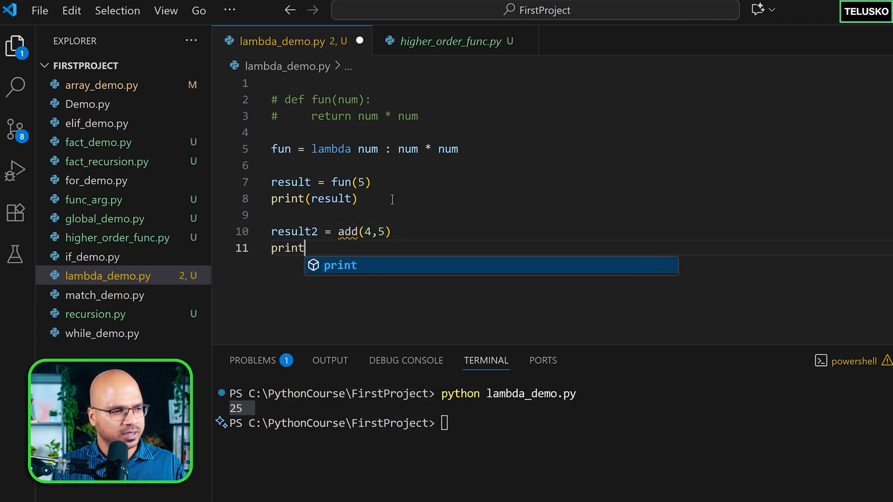
{"action": "type", "text": "(result)"}
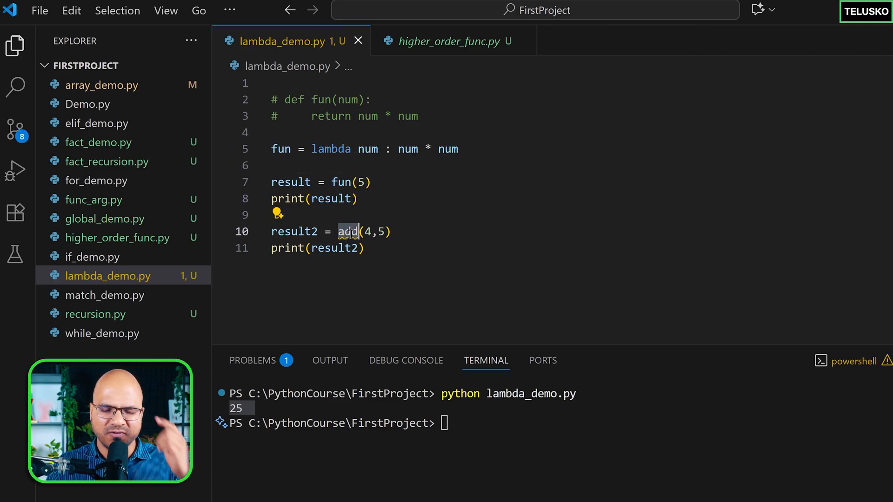
Define a regular add(a,b) function returning a+b above the lambda
{"action": "left_click", "coordinate": [433, 116]}
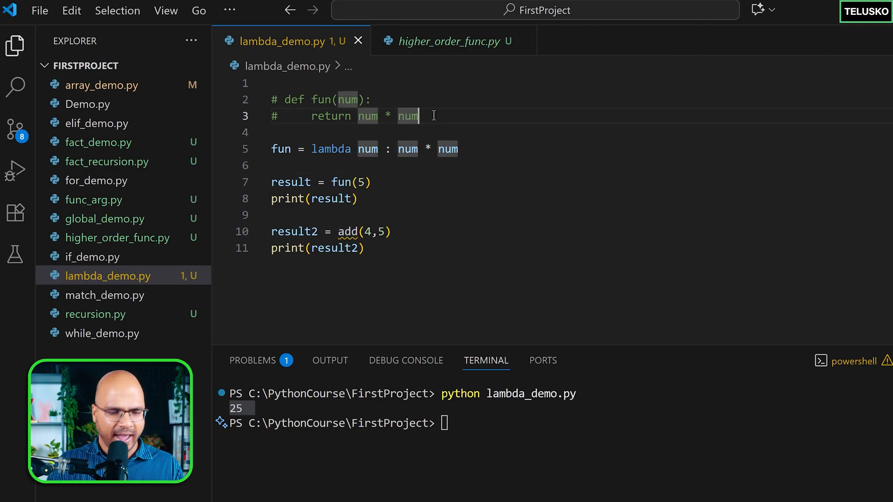
{"action": "type", "text": "def"}
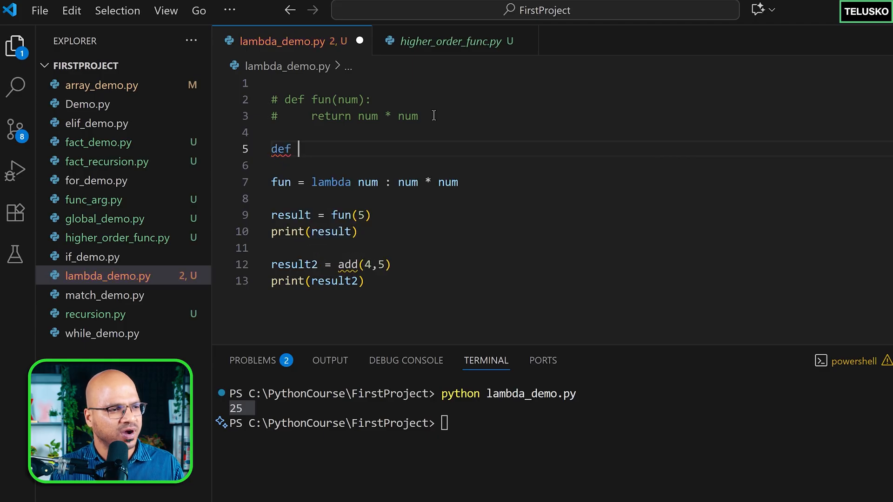
{"action": "type", "text": "add(a"}
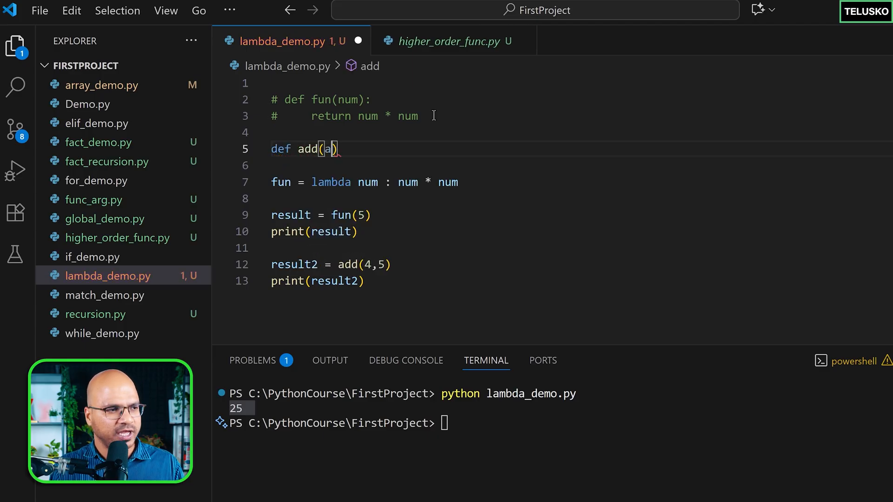
{"action": "type", "text": ",b):"}
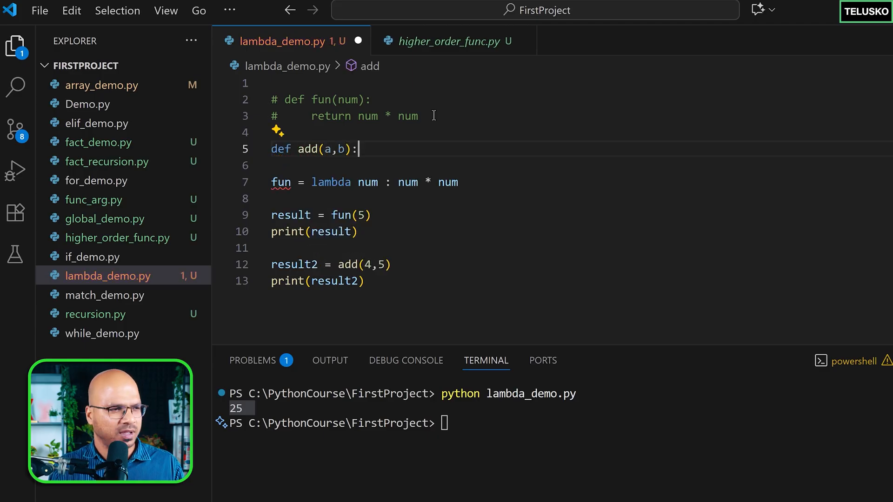
{"action": "type", "text": "retur"}
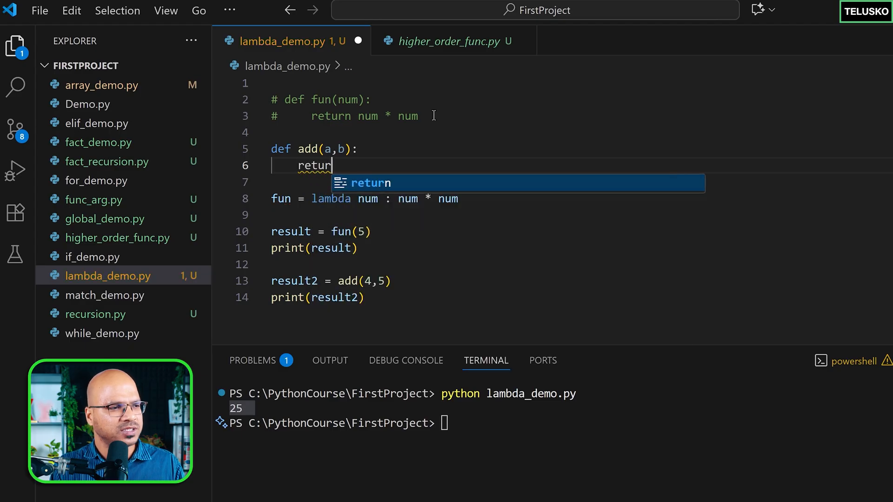
{"action": "type", "text": "a+b"}
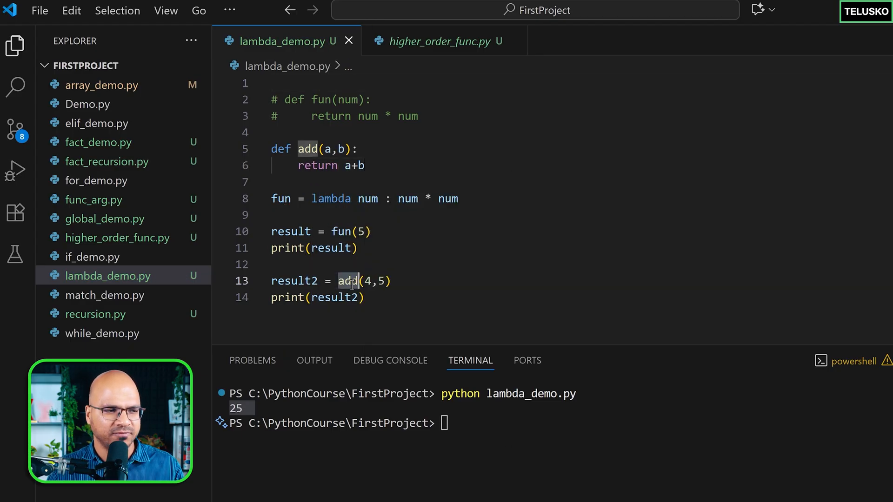
{"action": "type", "text": "c"}
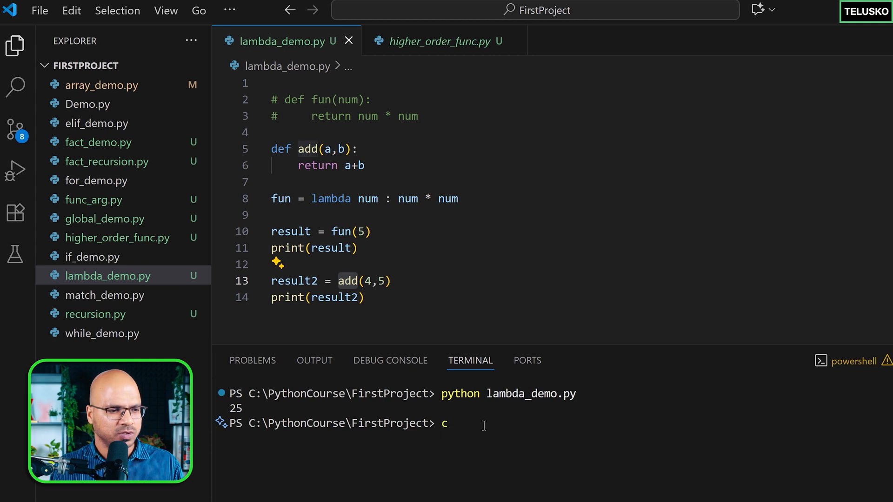
Run the script printing 25 and 9, then comment out the def add function
{"action": "key", "text": "Return"}
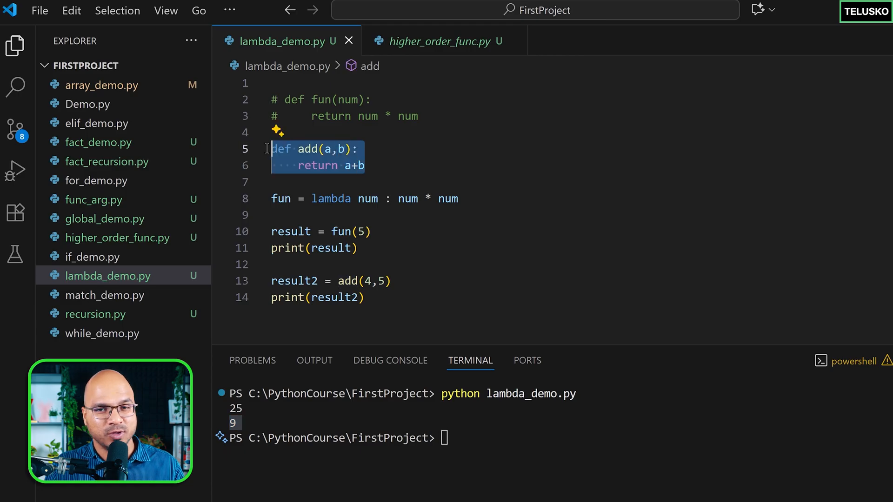
{"action": "key", "text": "ctrl+/"}
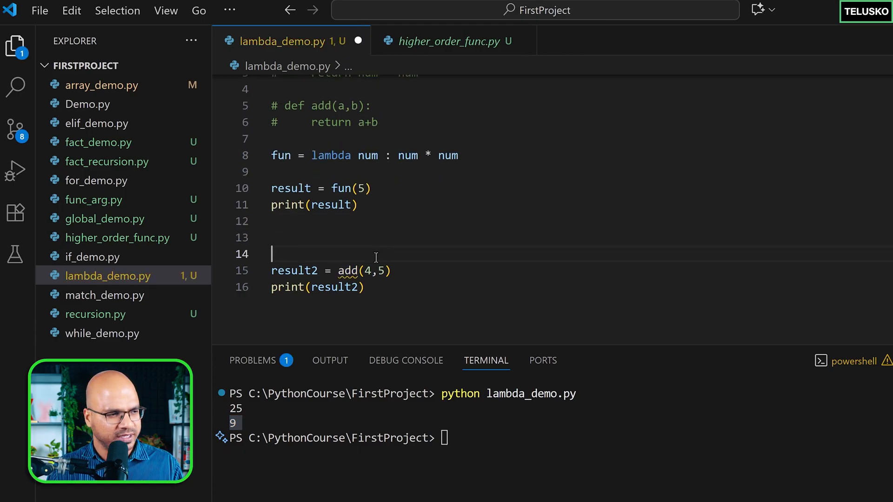
Write add = lambda a,b : a + b and rerun, still printing 25 and 9
{"action": "type", "text": "add"}
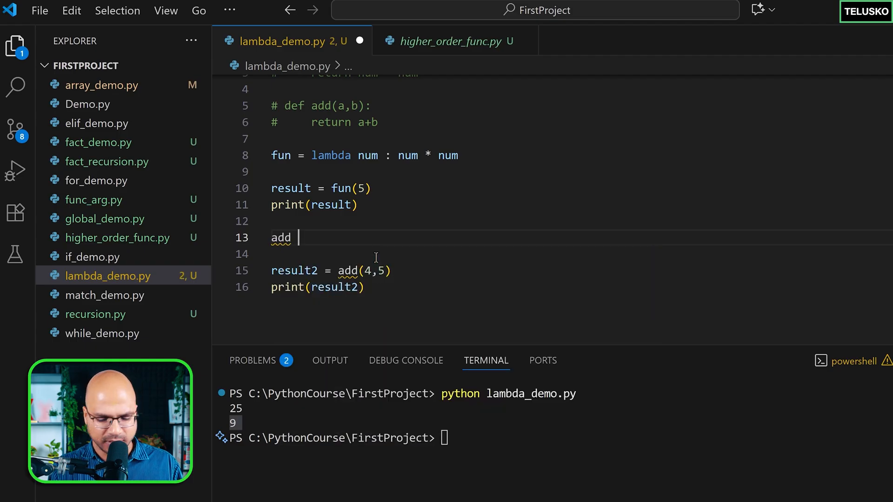
{"action": "type", "text": "= lambda"}
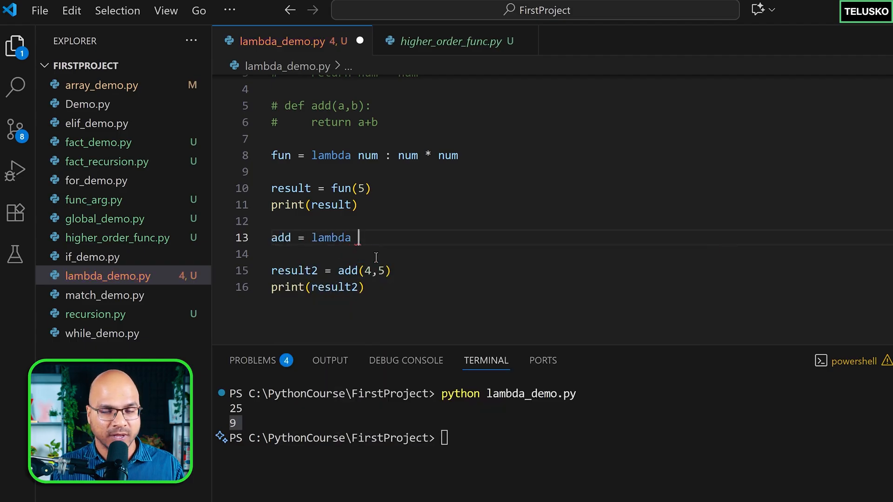
{"action": "type", "text": "a,b"}
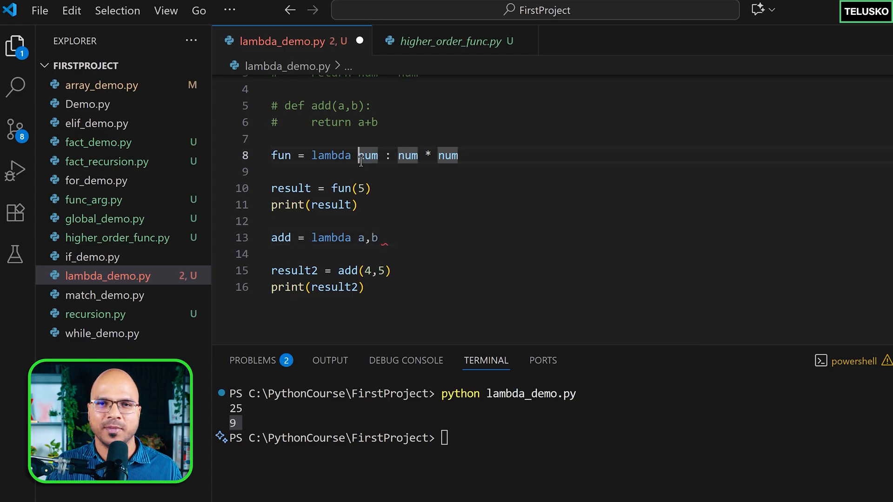
{"action": "left_click", "coordinate": [378, 237]}
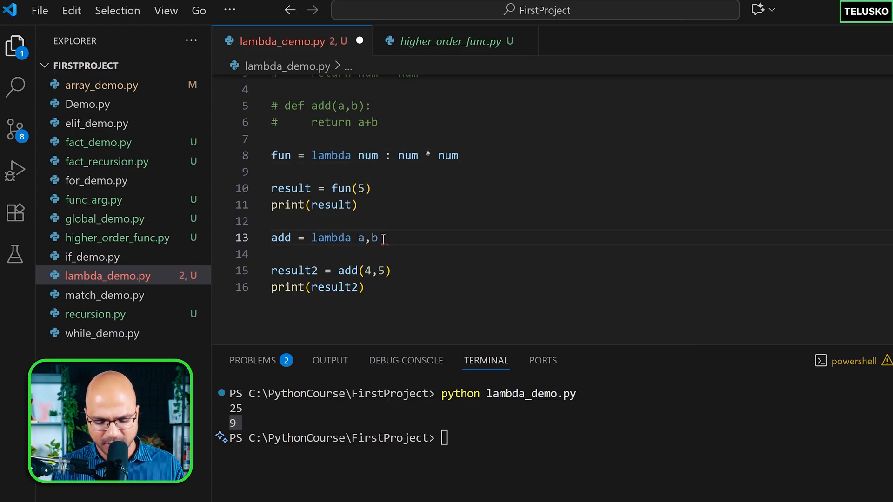
{"action": "type", "text": ": a + b"}
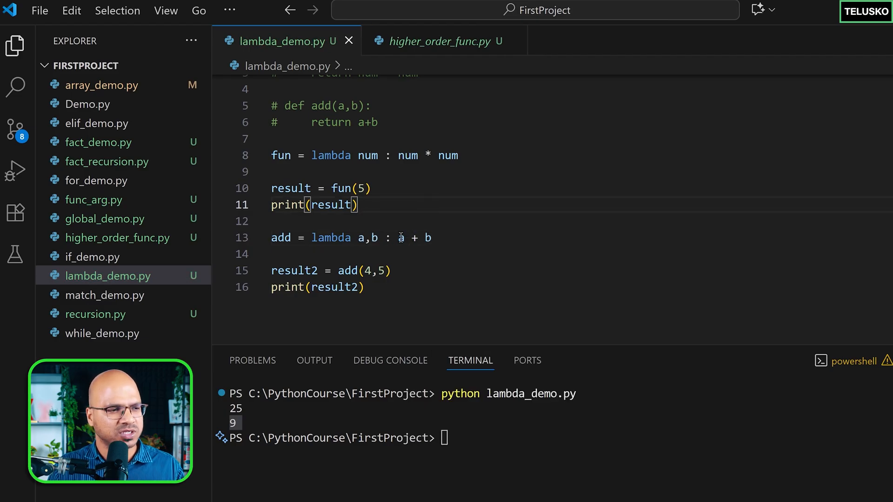
{"action": "key", "text": "Return"}
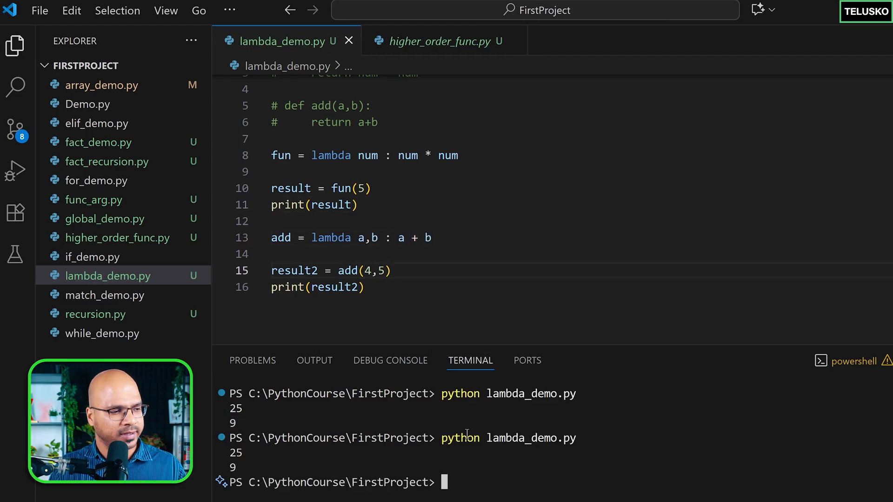